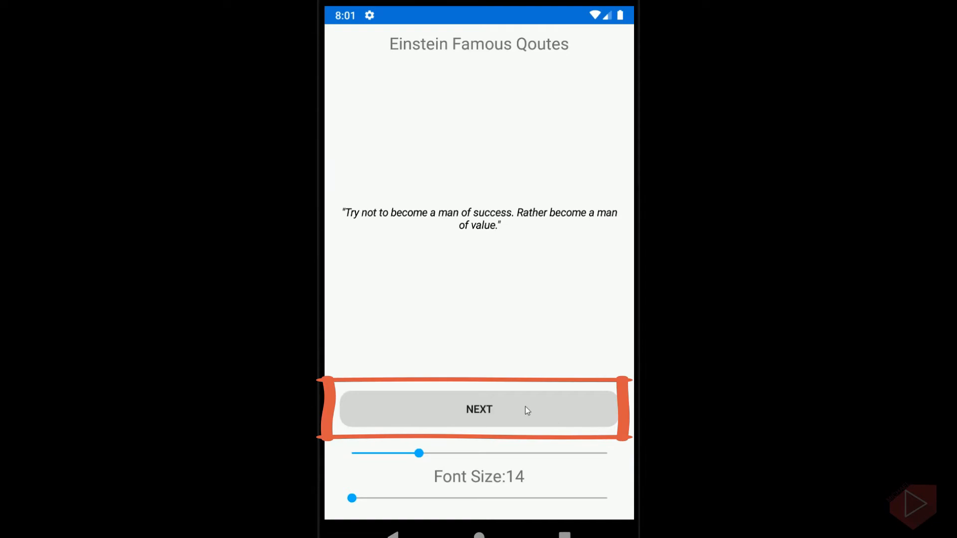
# Step: Advance five quotes with NEXT to reach the Logic-and-imagination quote
pyautogui.click(478, 409)
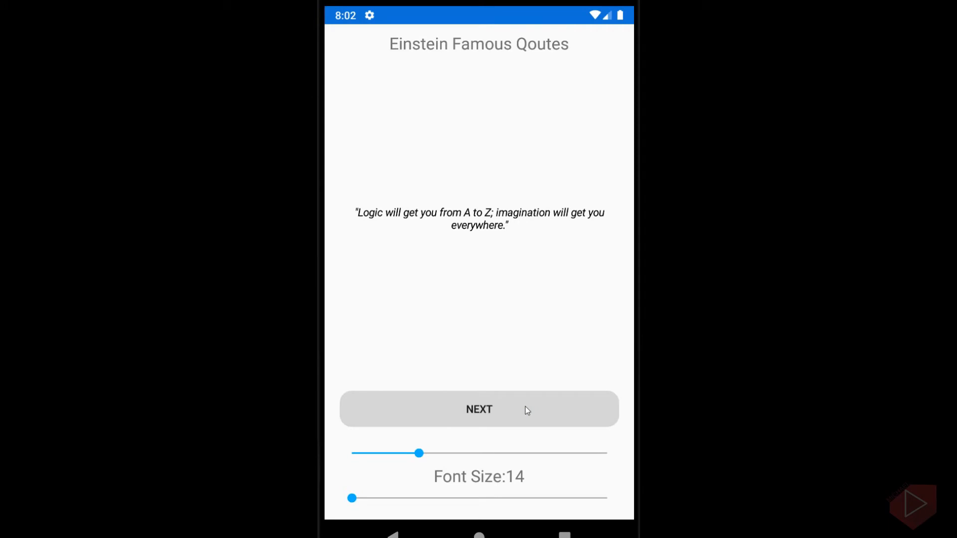
pyautogui.click(479, 409)
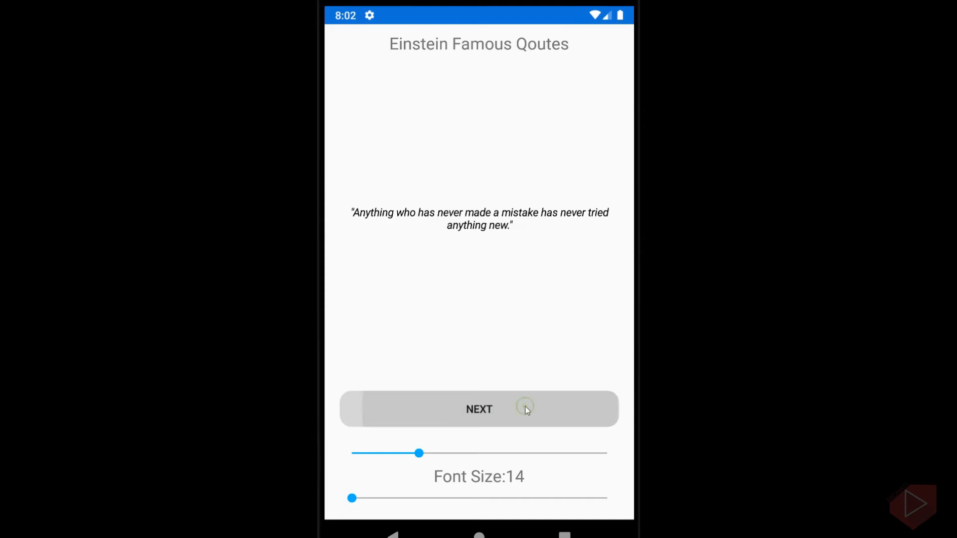
pyautogui.click(479, 409)
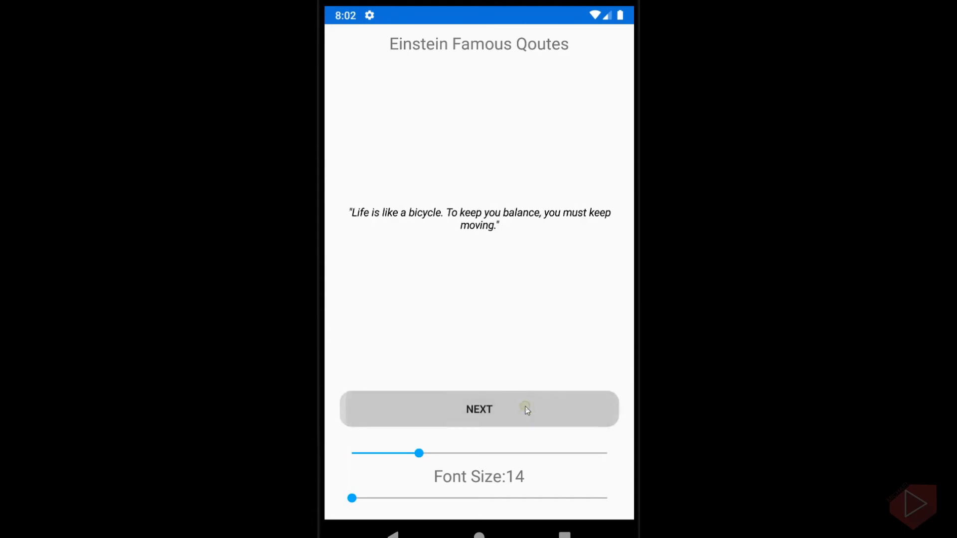
pyautogui.click(478, 409)
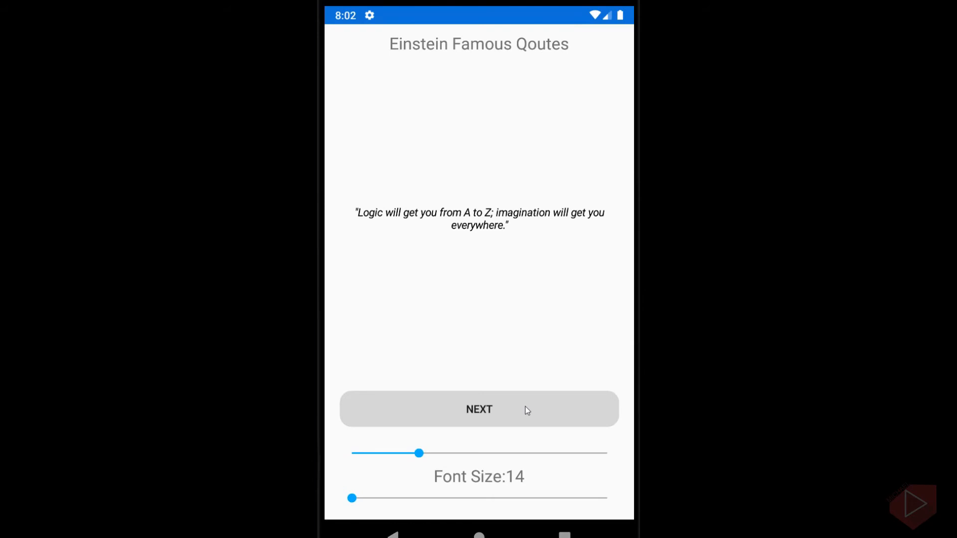
pyautogui.click(478, 408)
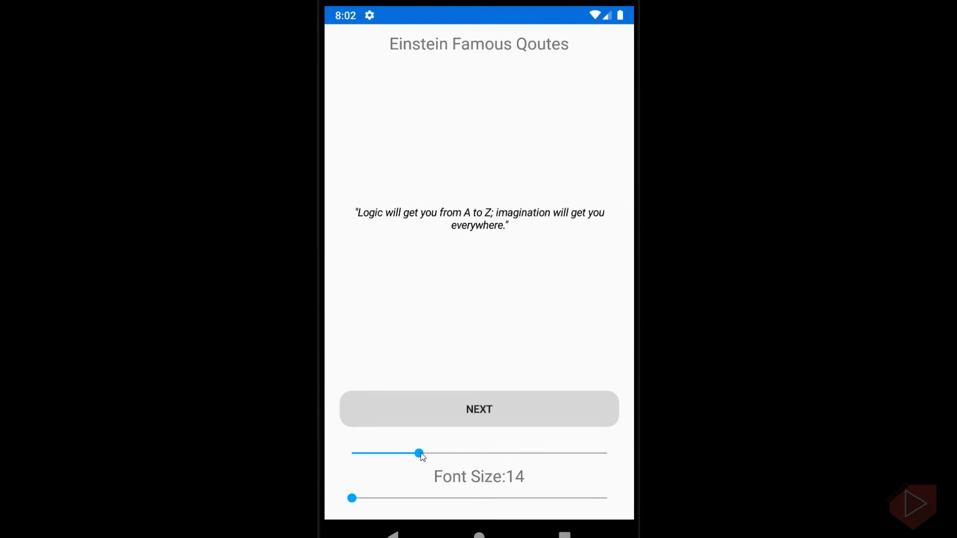
# Step: Drag the font size slider to raise the quote's font size to 33
pyautogui.moveTo(419, 454); pyautogui.dragTo(461, 453)
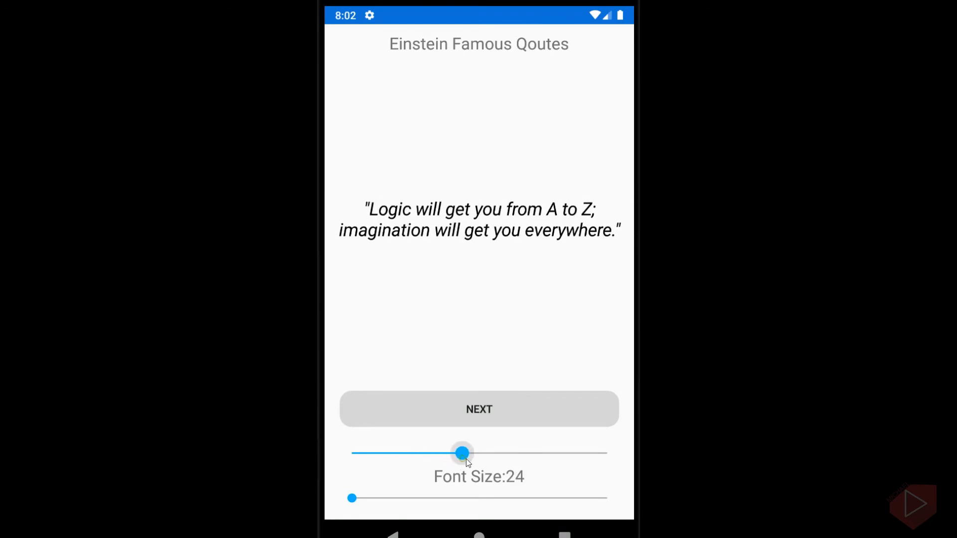
pyautogui.moveTo(462, 453); pyautogui.dragTo(499, 453)
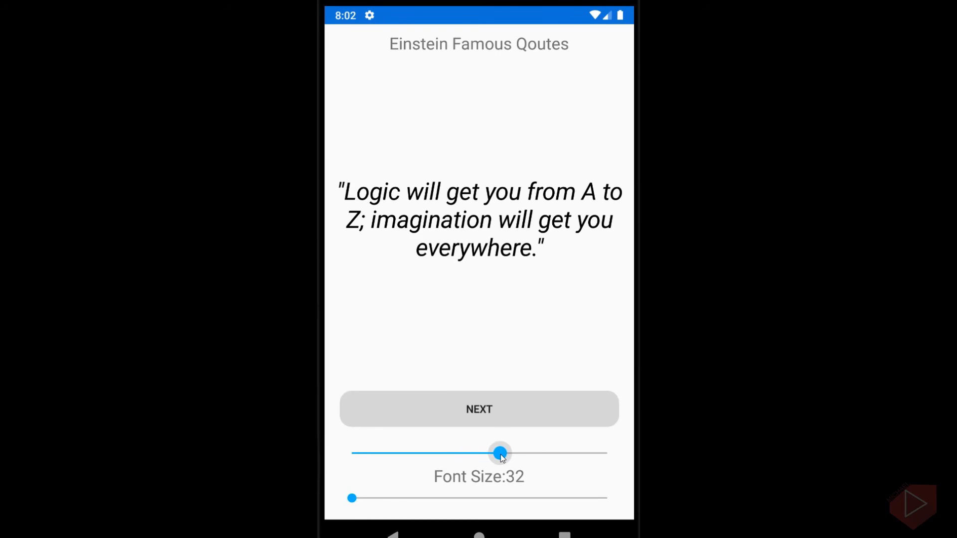
pyautogui.moveTo(498, 453); pyautogui.dragTo(507, 453)
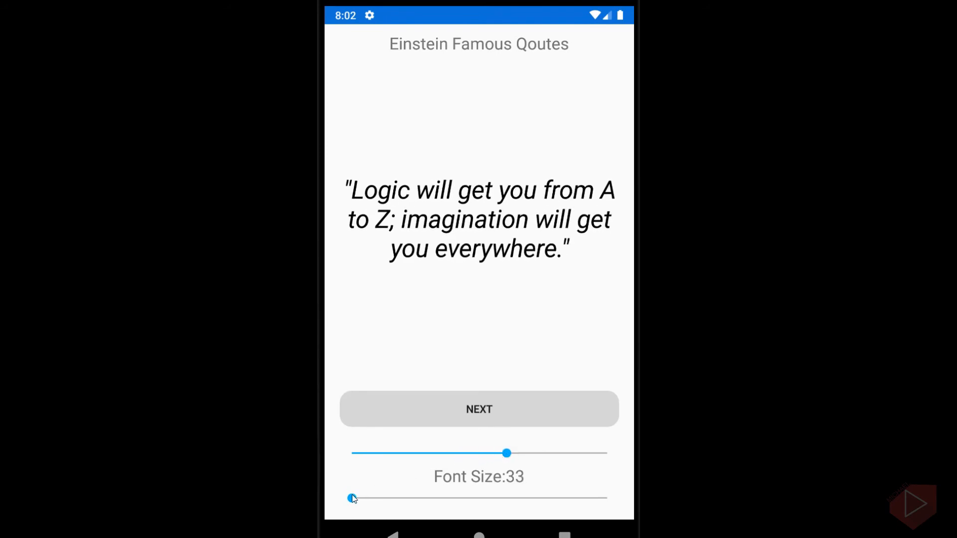
# Step: Slide the bottom colour slider right to turn the quote text red
pyautogui.moveTo(353, 498); pyautogui.dragTo(398, 498)
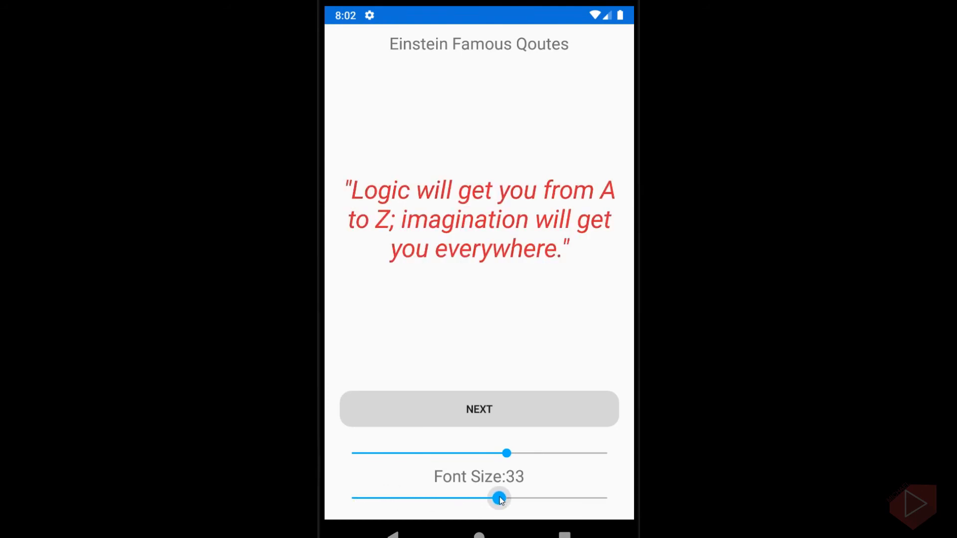
pyautogui.moveTo(500, 499); pyautogui.dragTo(513, 498)
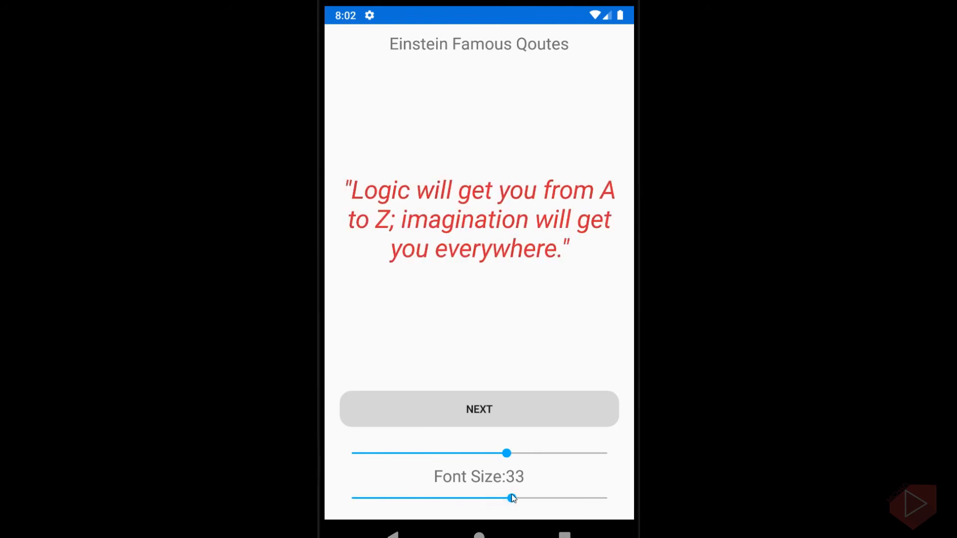